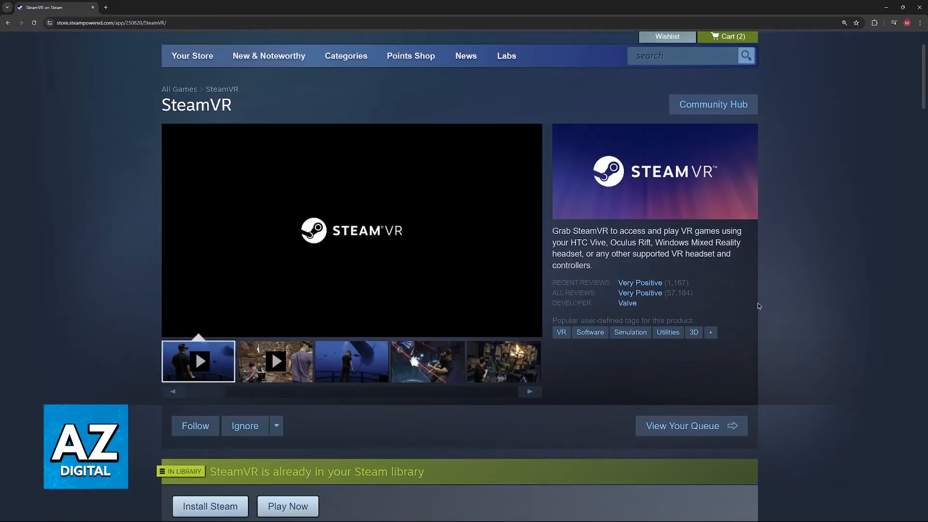
# Step: Feature the second SteamVR preview video in the store page's media gallery
pyautogui.click(274, 361)
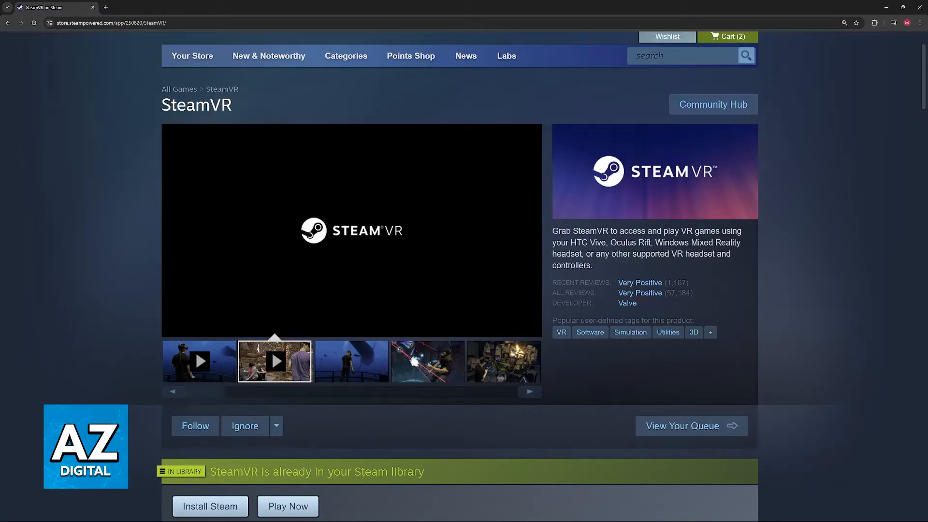
# Step: Browse the SteamVR gallery through the whale and laser-dodging screenshots to the next image
pyautogui.click(350, 361)
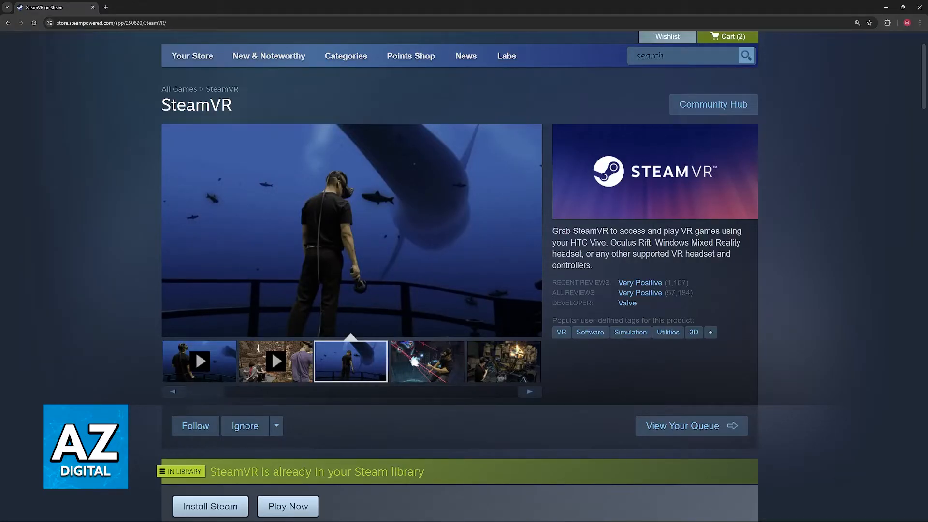
pyautogui.click(426, 362)
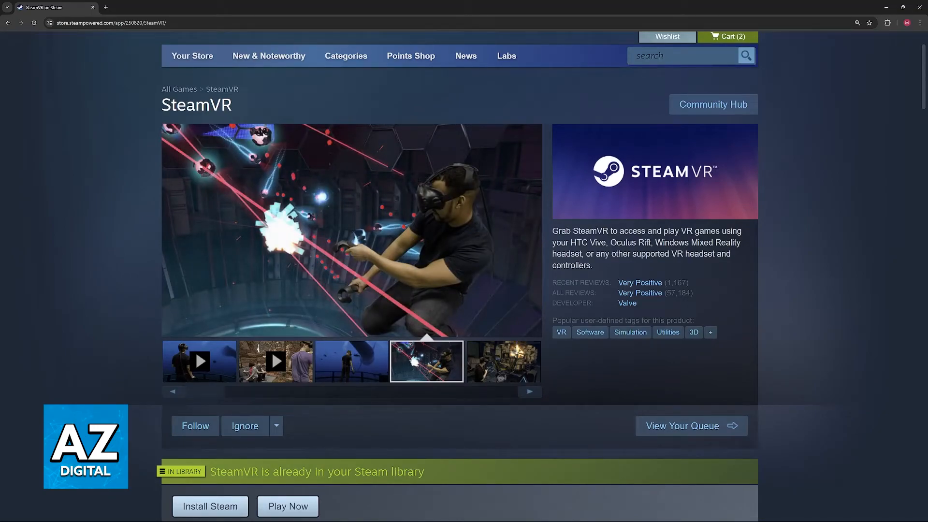
pyautogui.click(501, 361)
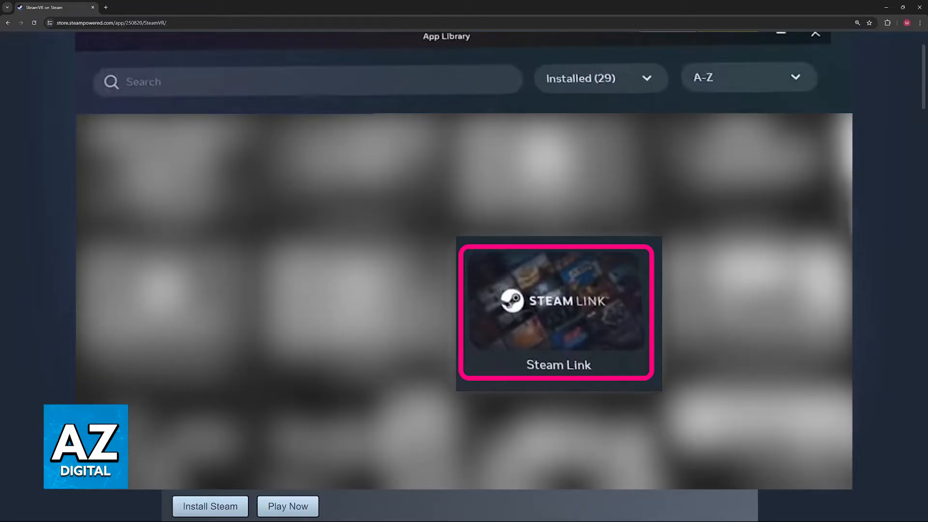
# Step: Launch the installed Steam Link app from the Quest App Library
pyautogui.doubleClick(557, 312)
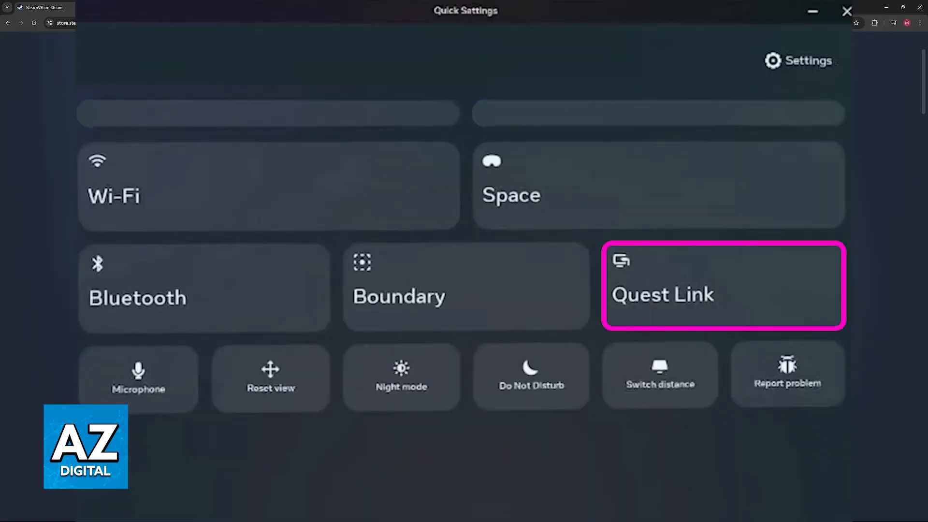
# Step: Start Quest Link to the PC so the SteamVR home with Half-Life: Alyx appears
pyautogui.click(723, 286)
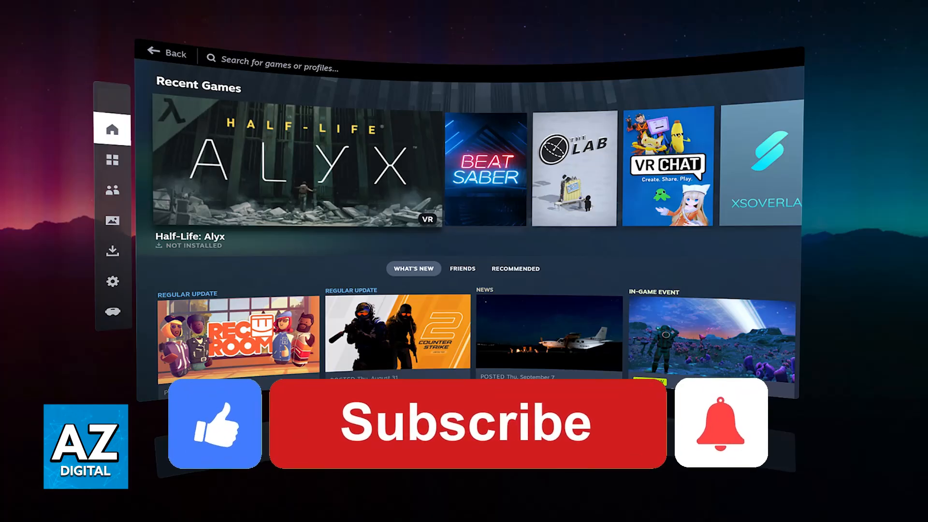
pyautogui.click(467, 423)
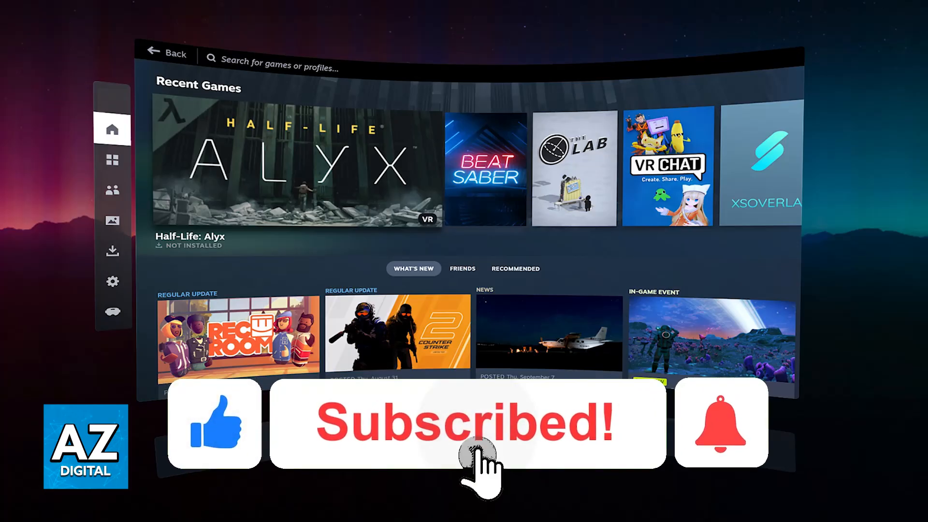